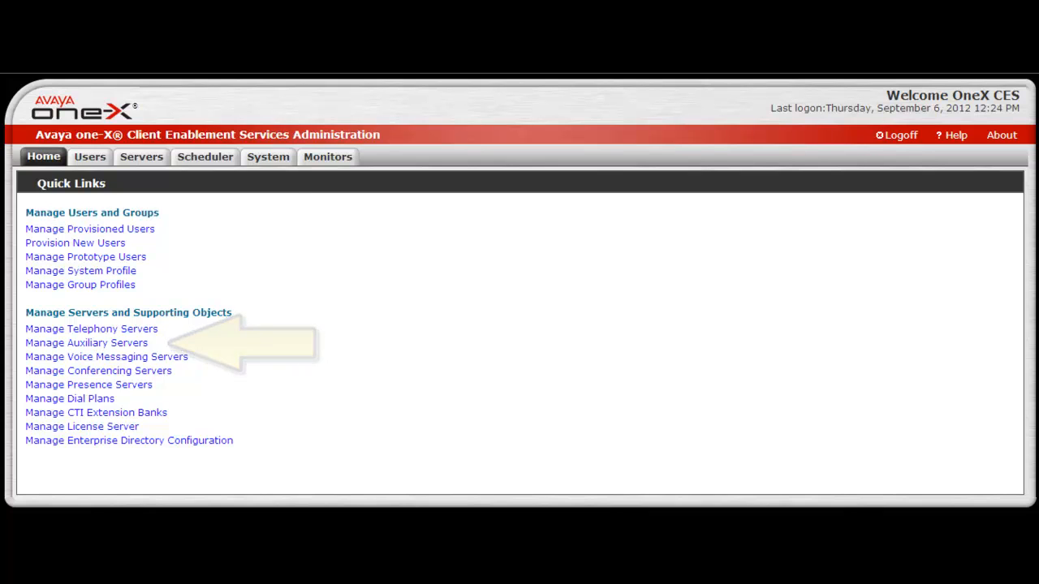
Step: Reach the Auxiliary Servers page and list the server types sm 6.0 and sm 6.1
click(88, 344)
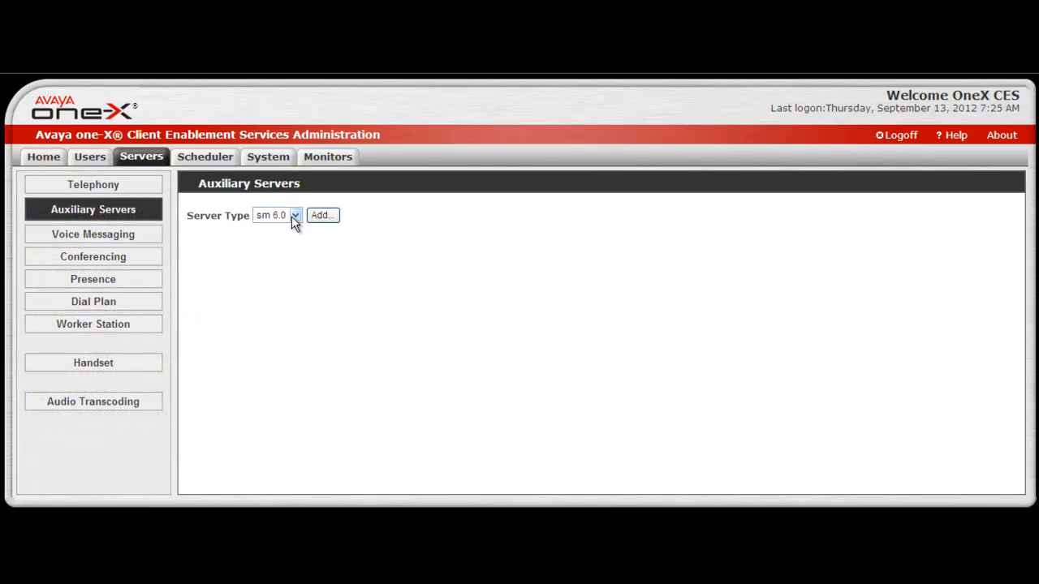
click(294, 214)
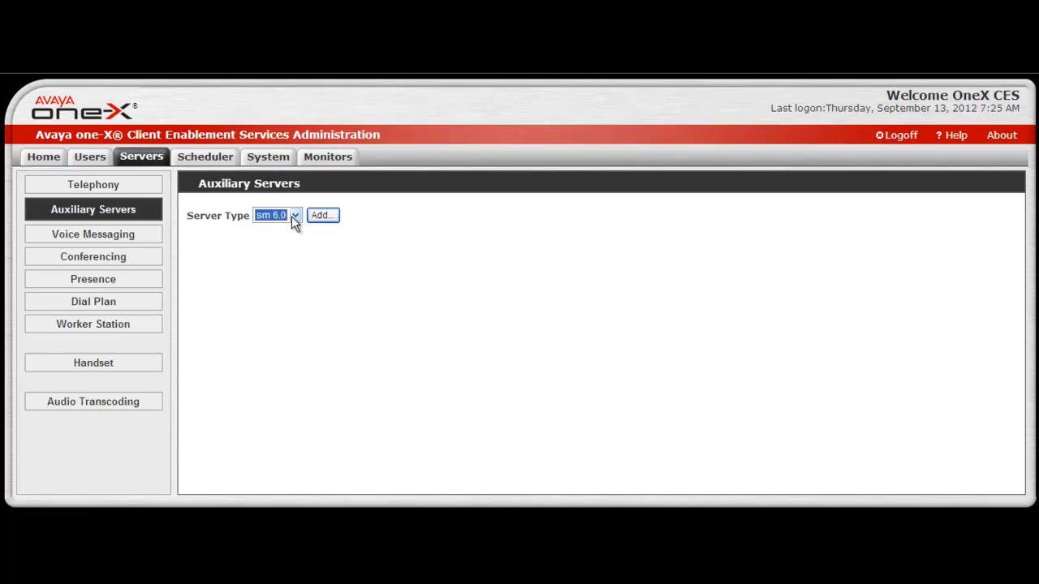
click(296, 214)
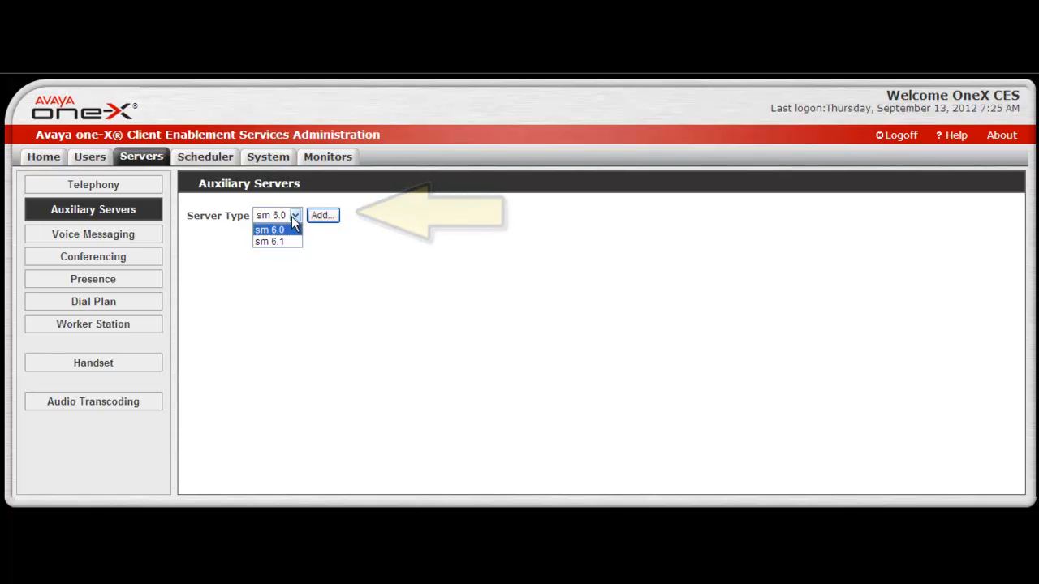
Step: Choose the sm 6.1 server type for the new auxiliary server
click(321, 214)
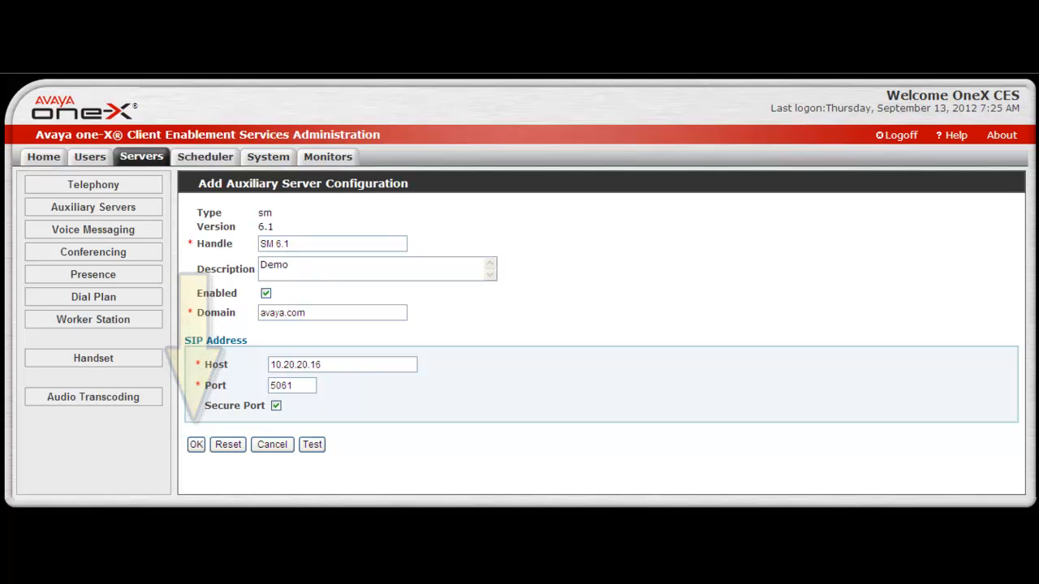
Step: Save the SM 6.1 server, view its details and run the connection test (reports not accessible)
click(195, 445)
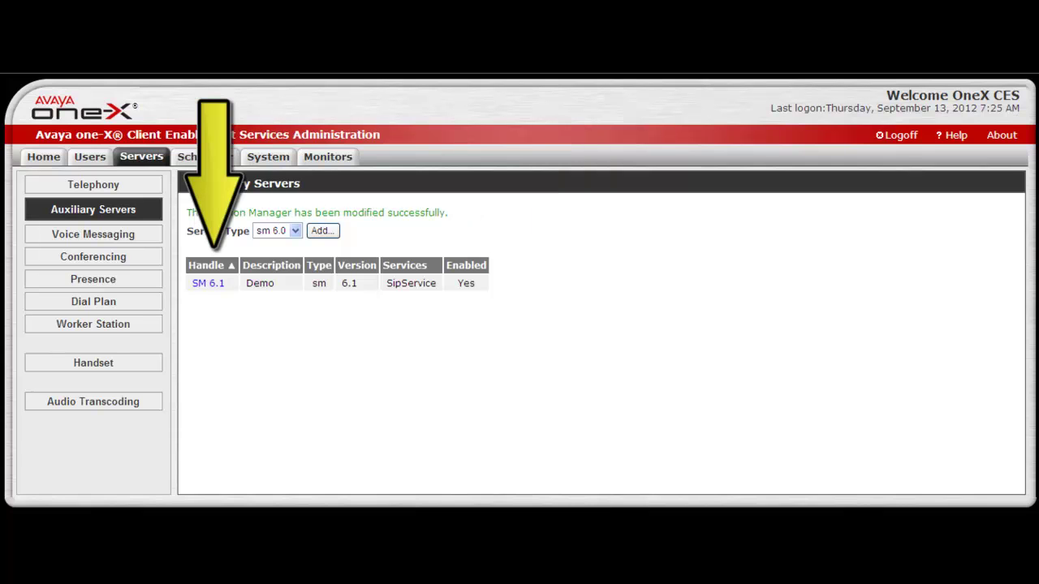
click(208, 282)
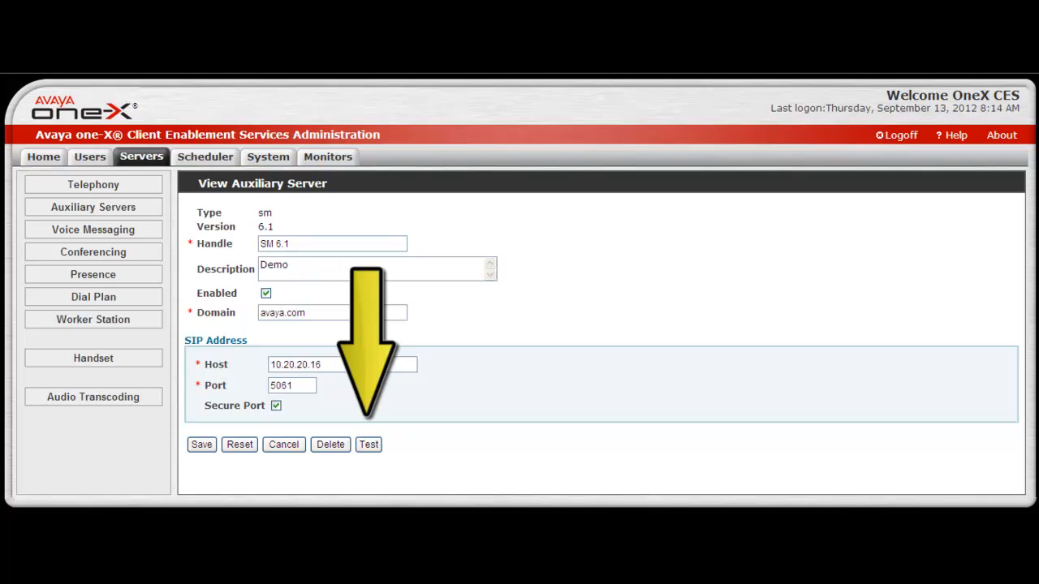
click(368, 445)
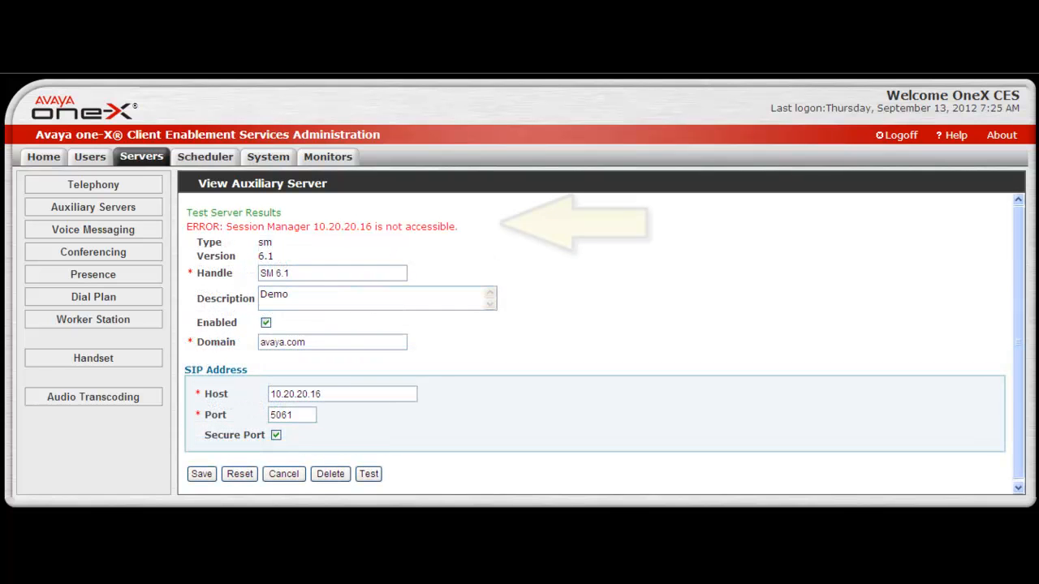